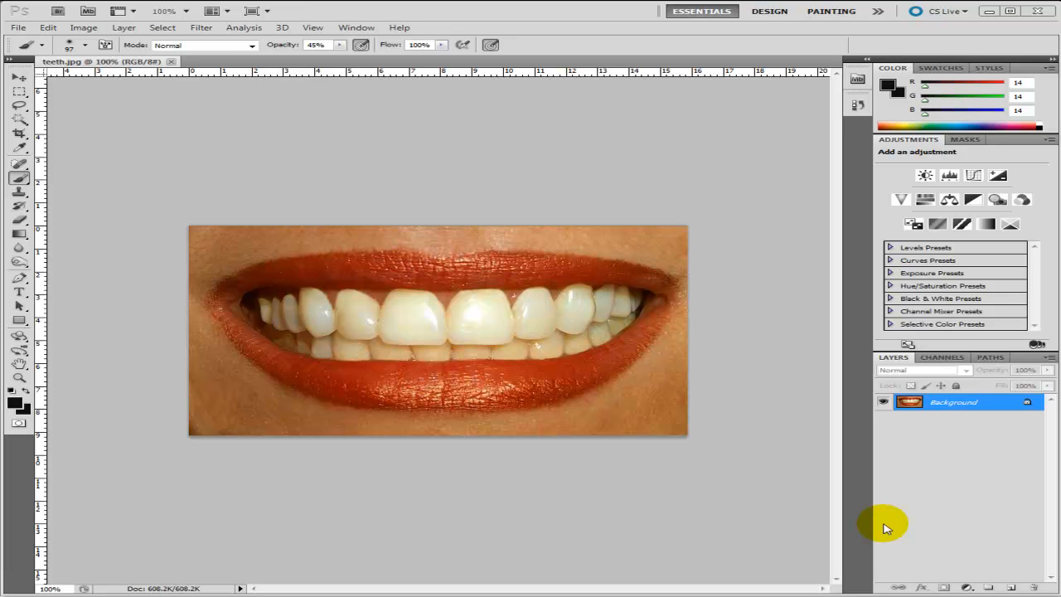
mouse_move(88, 339)
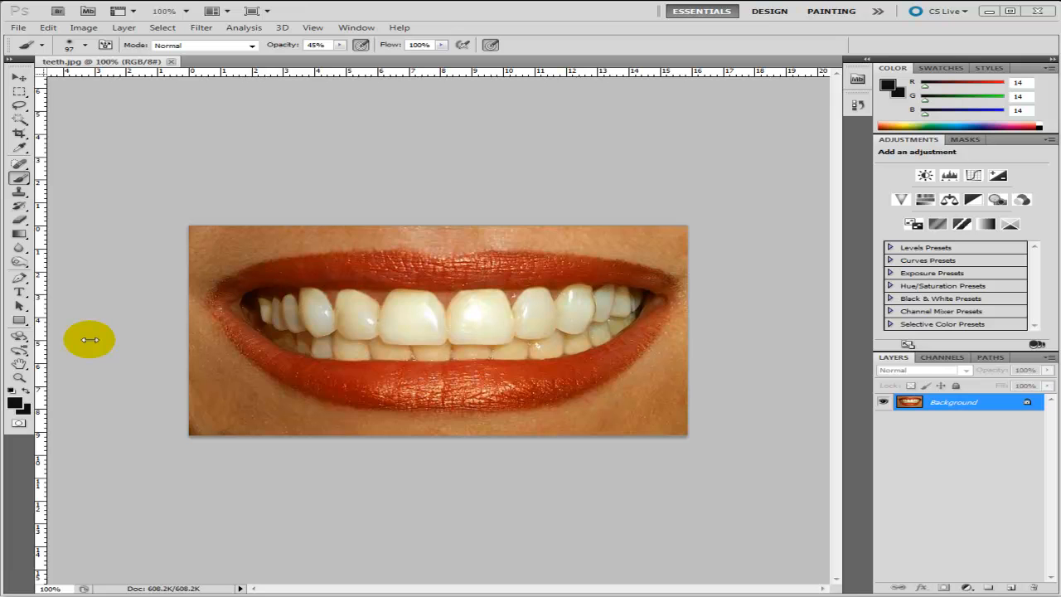
mouse_move(159, 340)
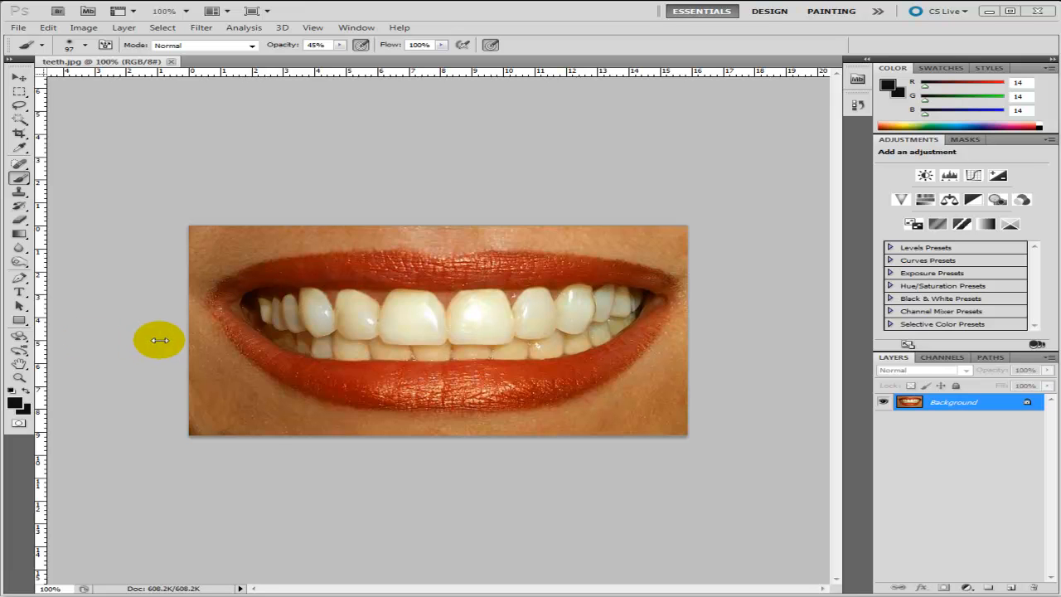
mouse_move(85, 270)
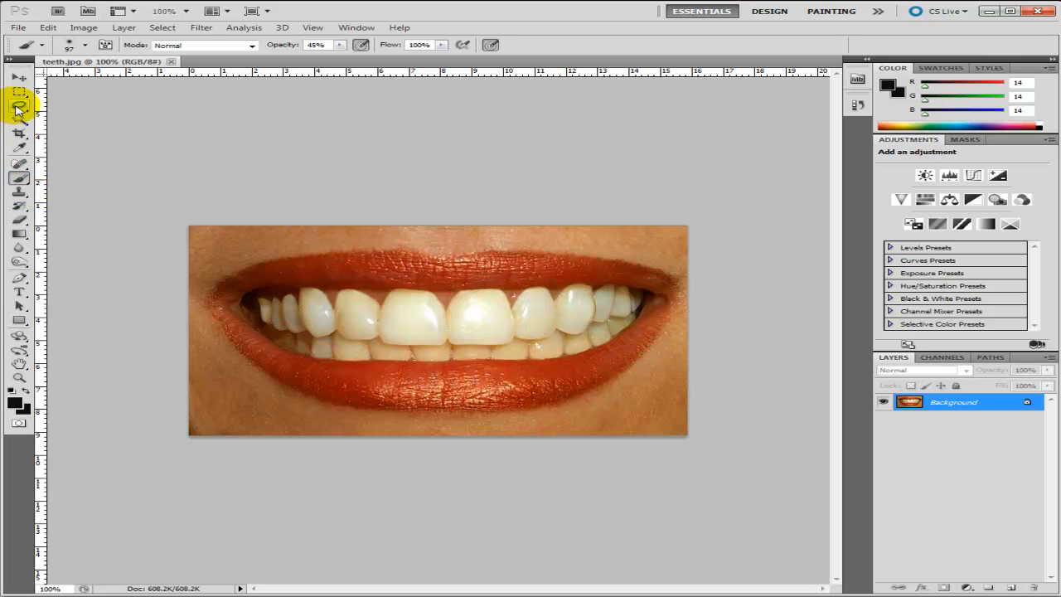
mouse_move(20, 112)
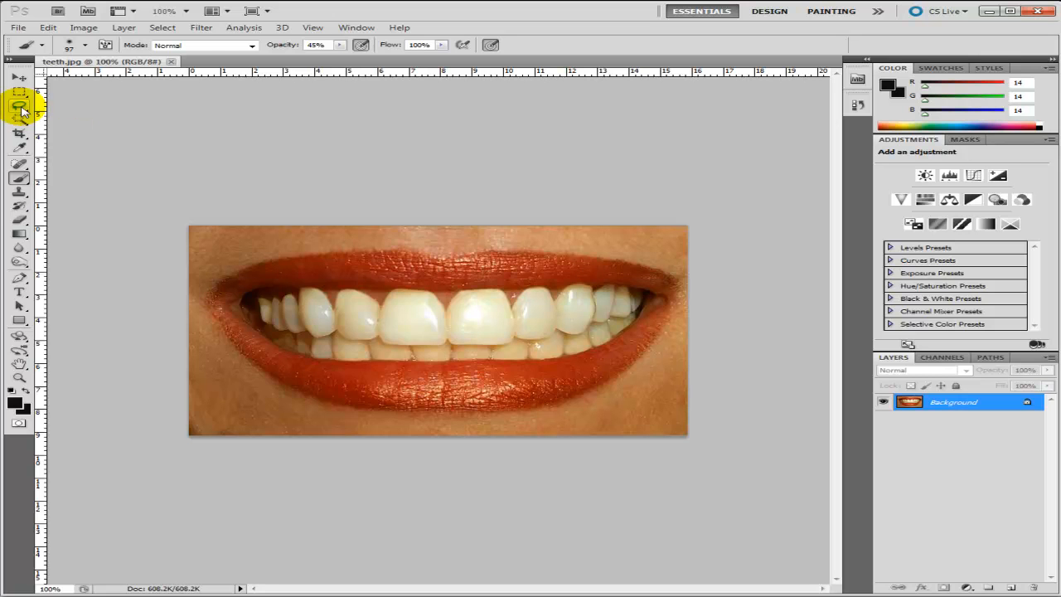
Trace a closed freehand Lasso outline along the gumline around the upper row of teeth
click(16, 103)
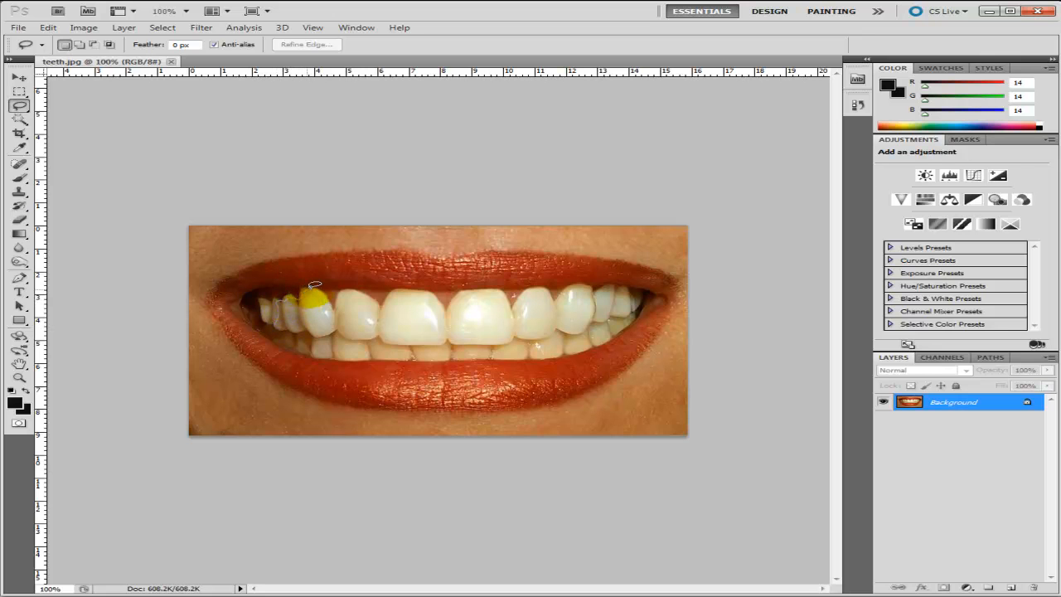
drag(314, 286, 348, 307)
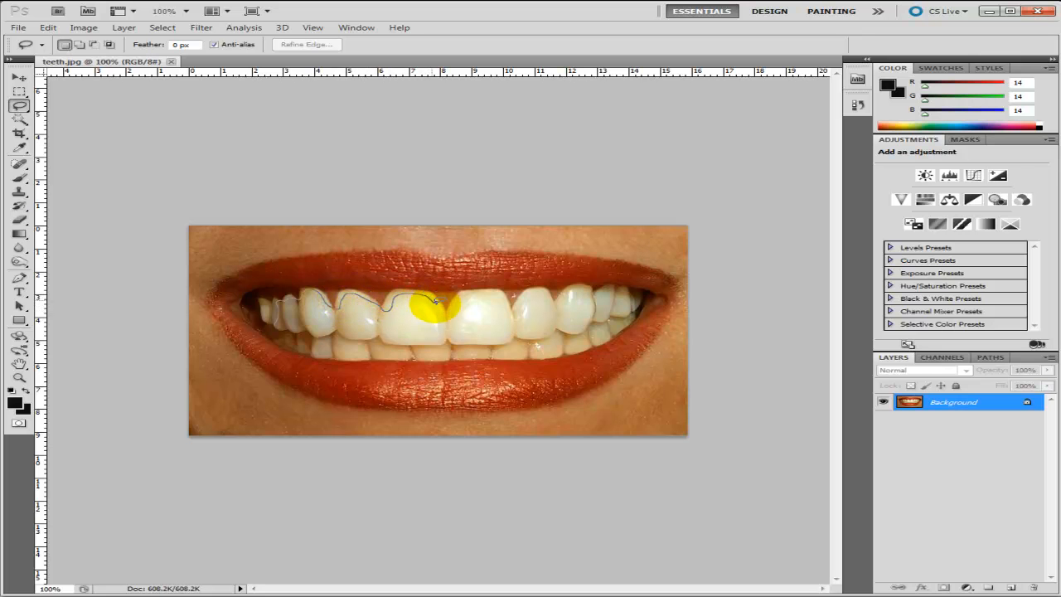
drag(436, 303, 489, 295)
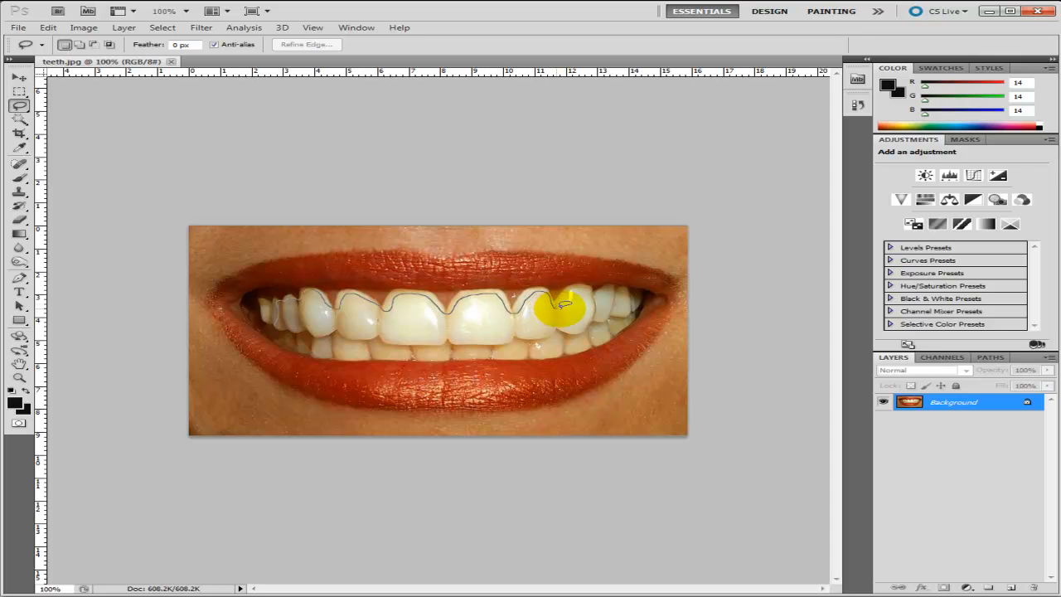
drag(563, 308, 602, 300)
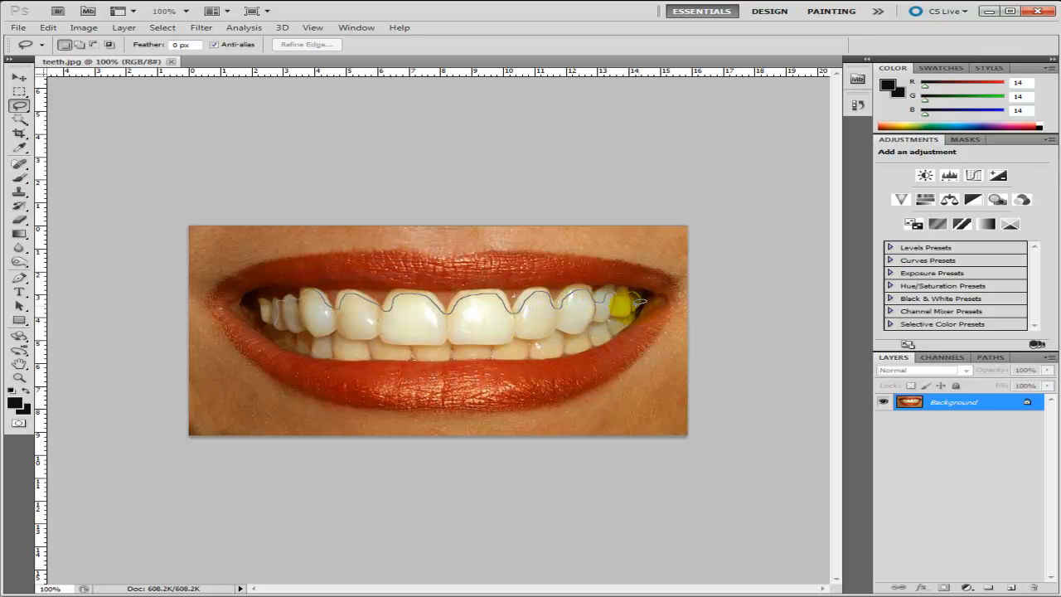
drag(618, 305, 581, 322)
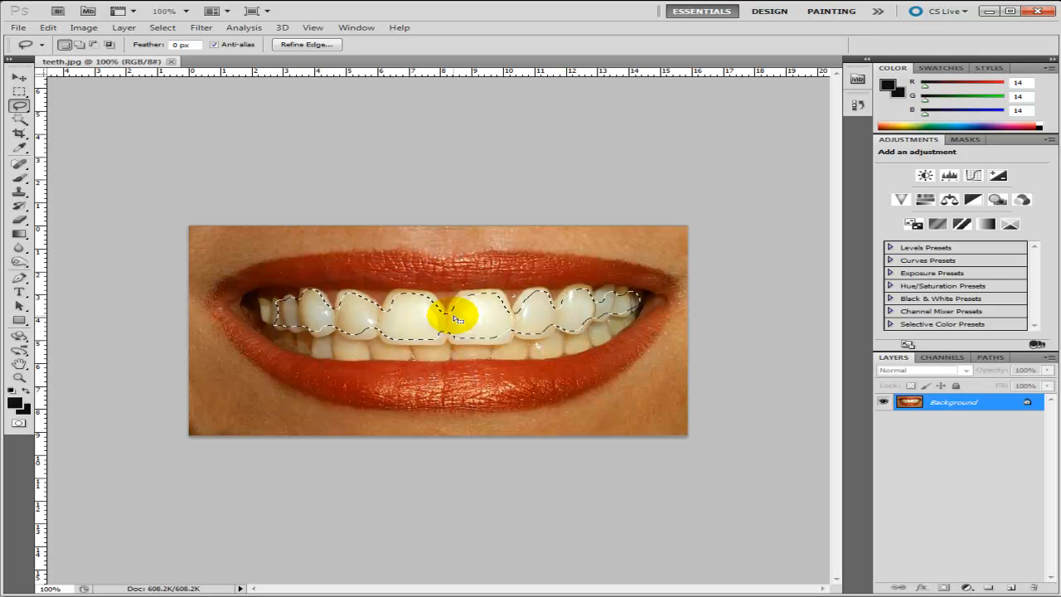
Feather the upper-teeth selection with a 5-pixel radius from the context menu
right_click(427, 321)
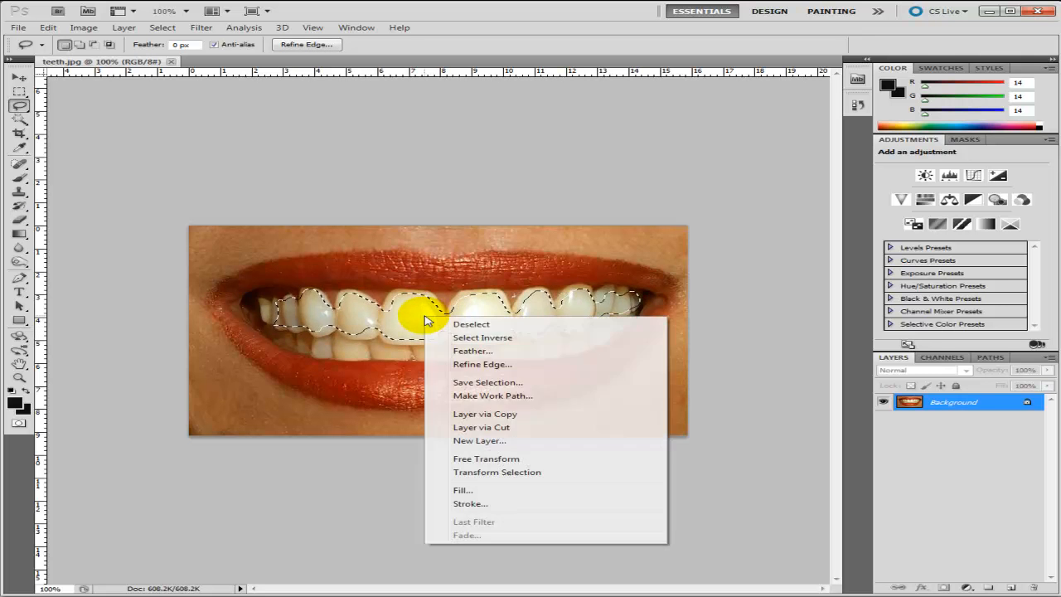
click(472, 350)
text(5)
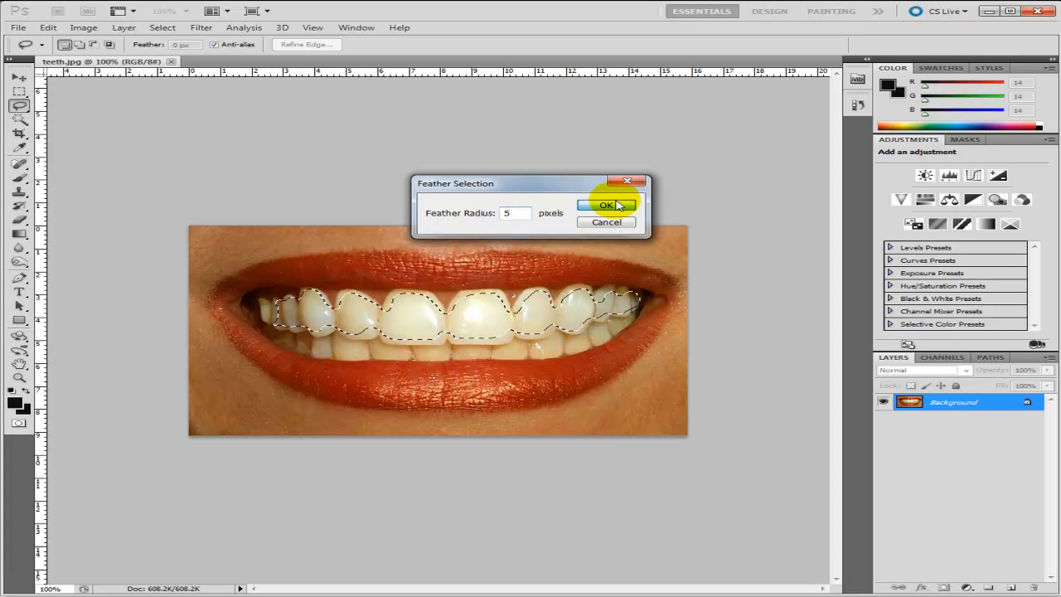
click(606, 205)
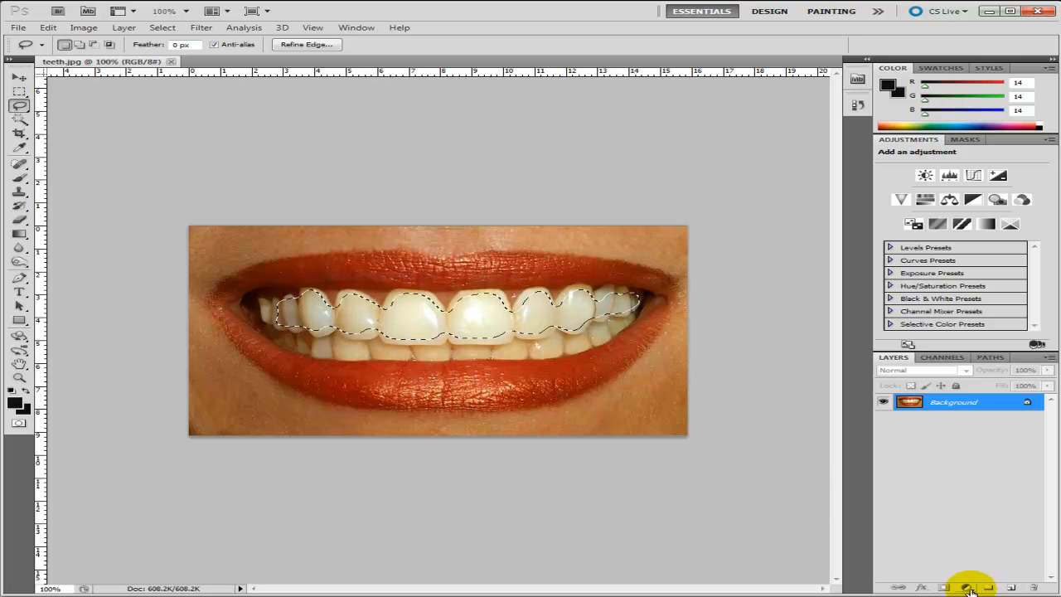
mouse_move(964, 590)
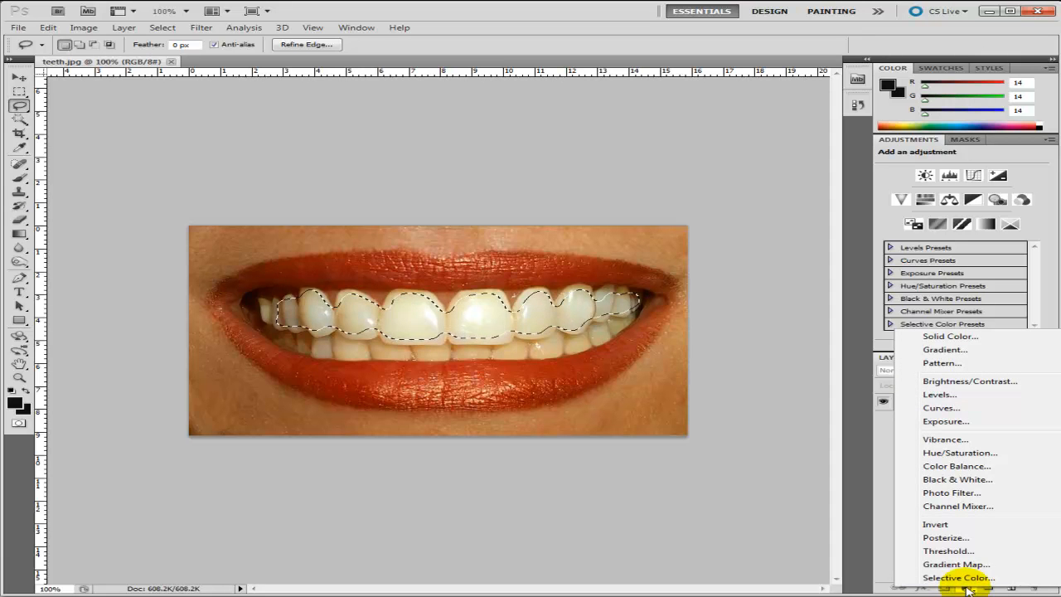
mouse_move(942, 408)
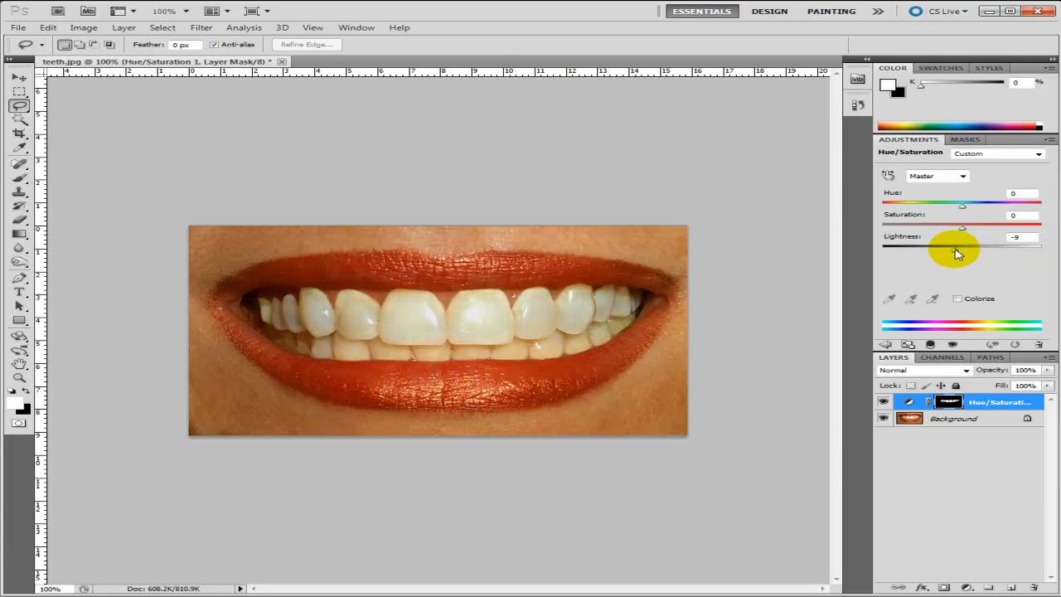
Raise the Hue/Saturation layer's Lightness slider stepwise through +41 and +53 to +57
drag(962, 249, 963, 249)
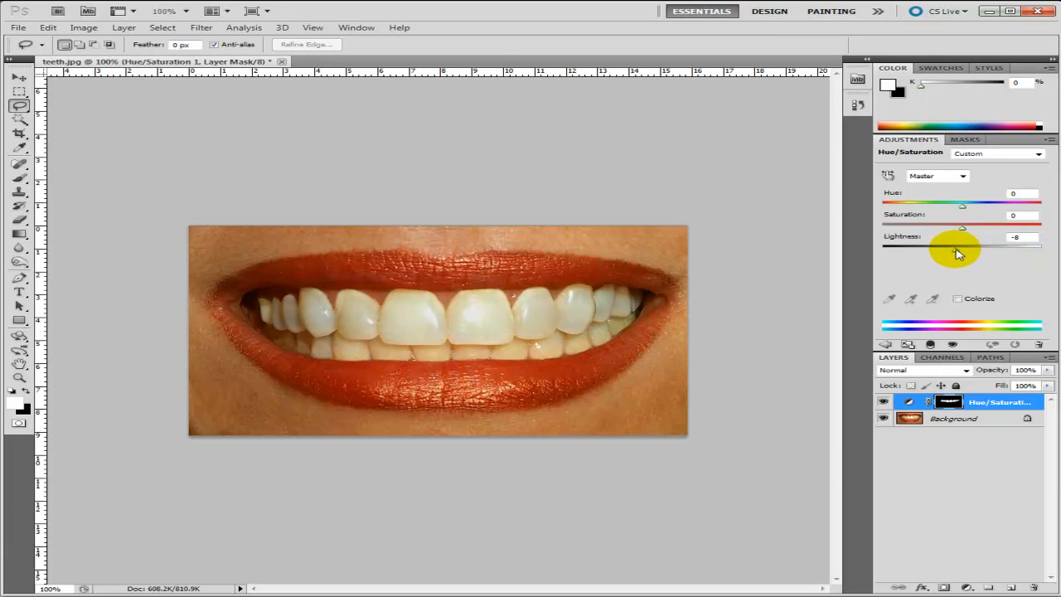
drag(958, 249, 995, 249)
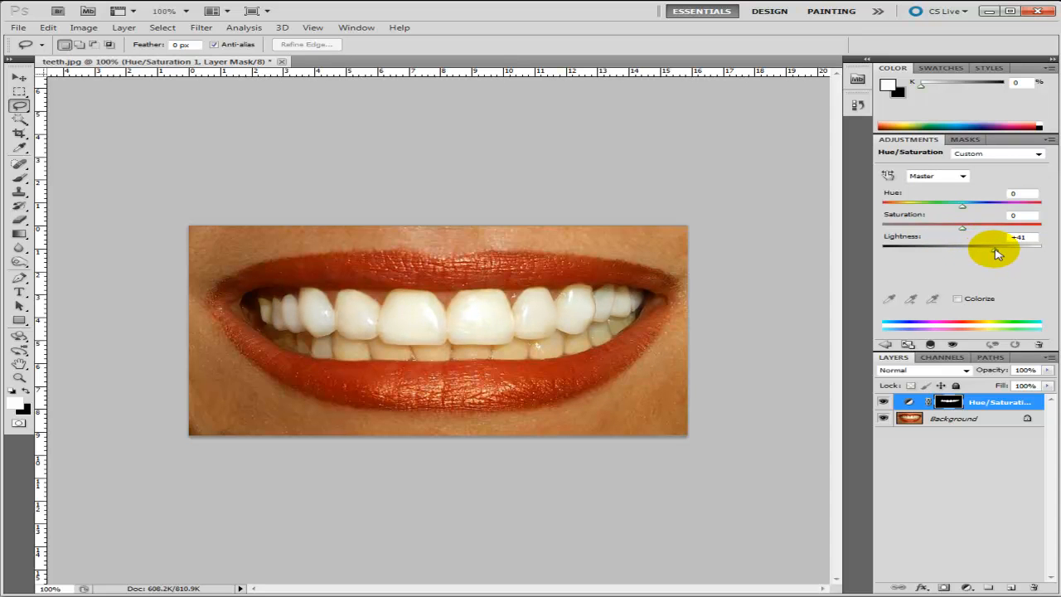
drag(995, 248, 1008, 247)
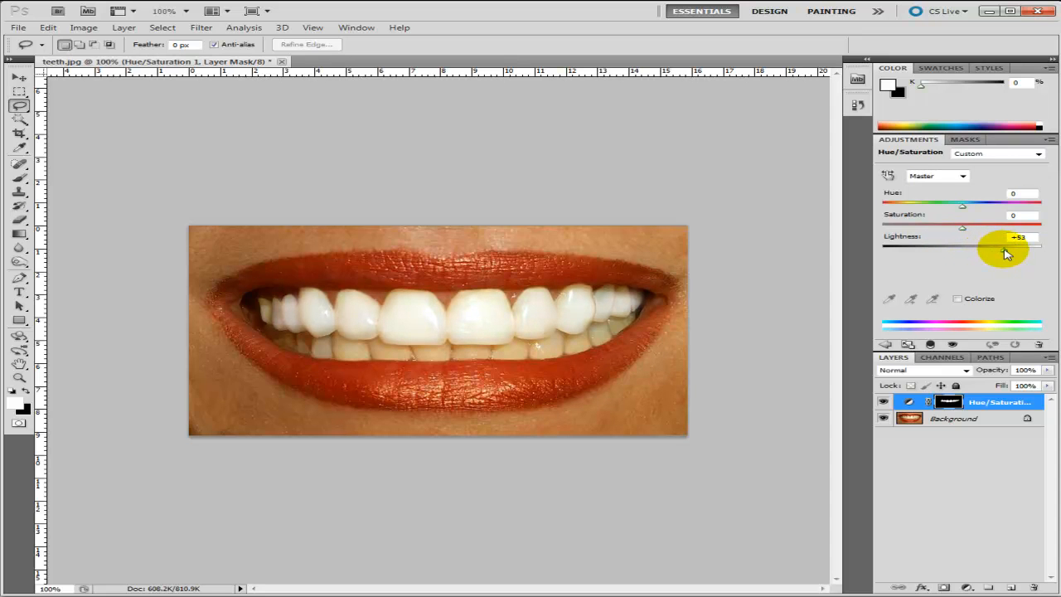
drag(1003, 249, 1010, 249)
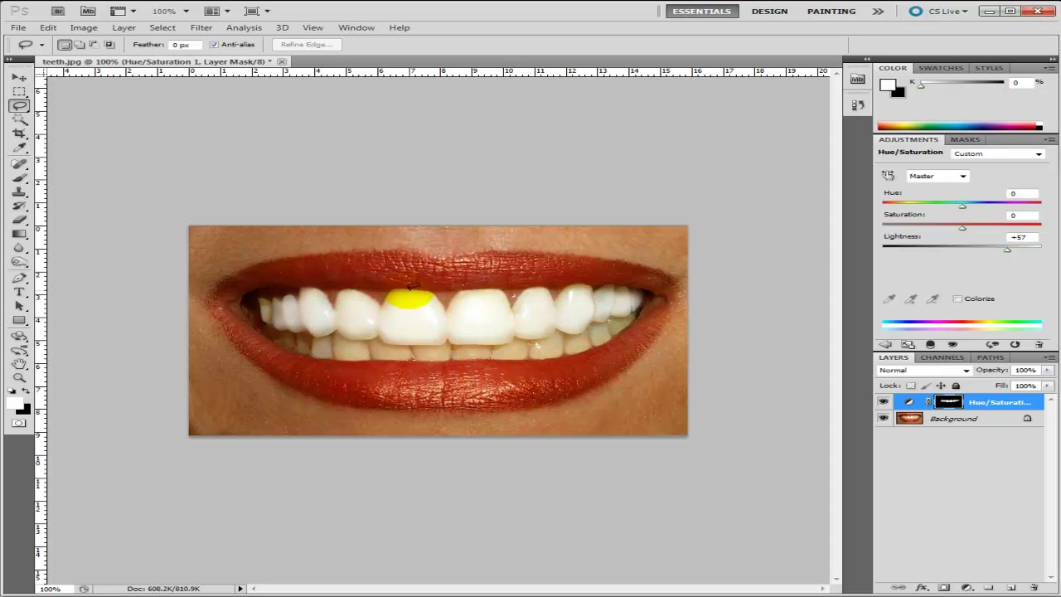
drag(412, 301, 514, 305)
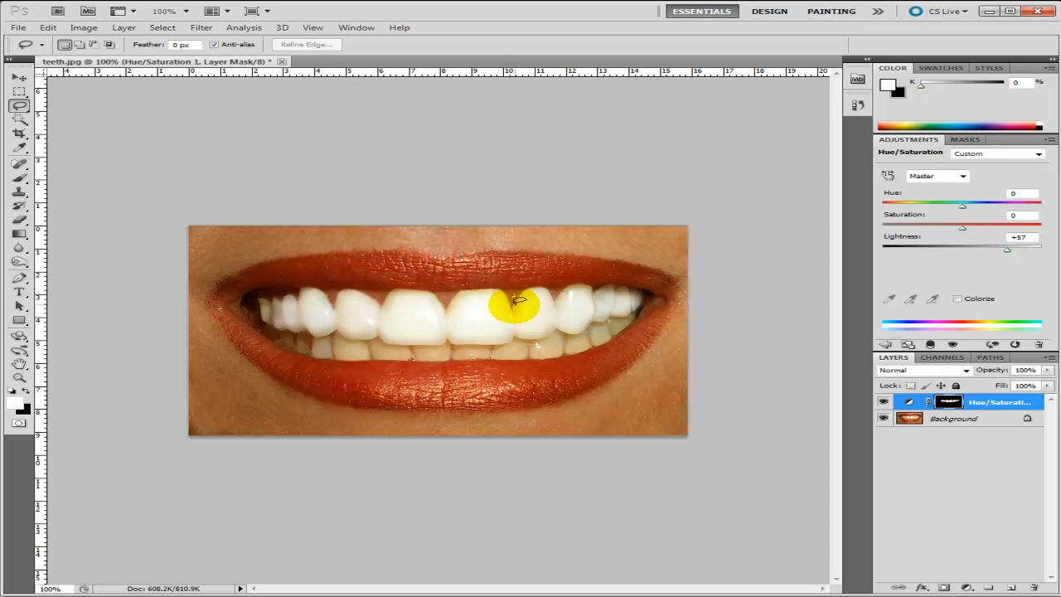